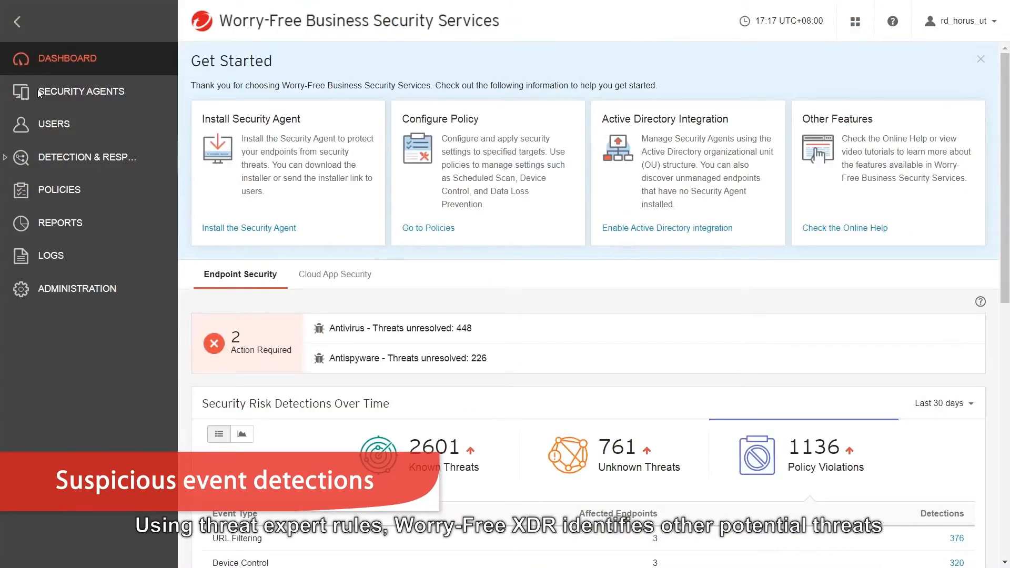
# Step: Expand Detection & Response and open Noteworthy Events to reach the Server (Default) policy
pyautogui.click(89, 157)
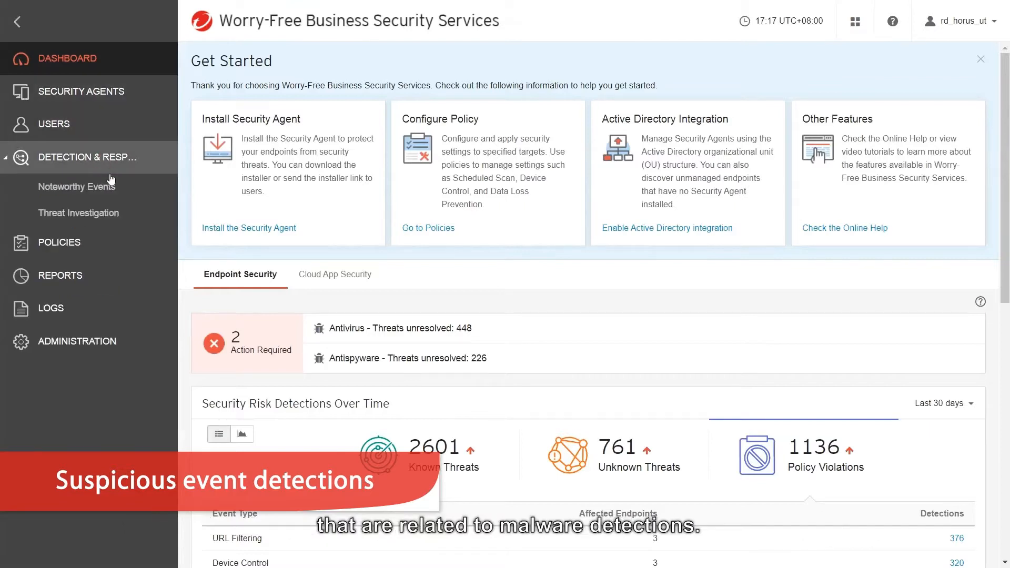
pyautogui.click(77, 186)
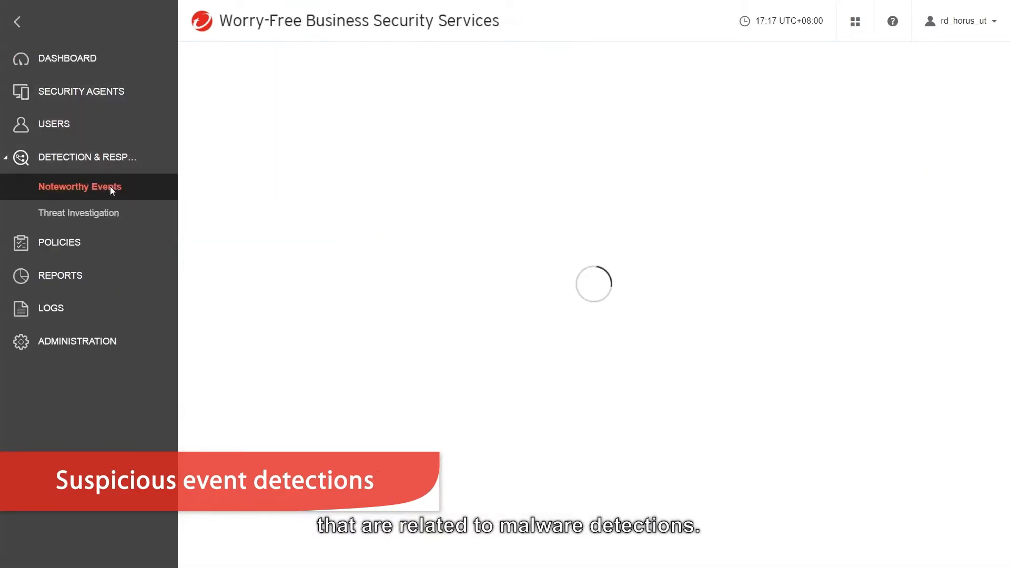
pyautogui.click(80, 187)
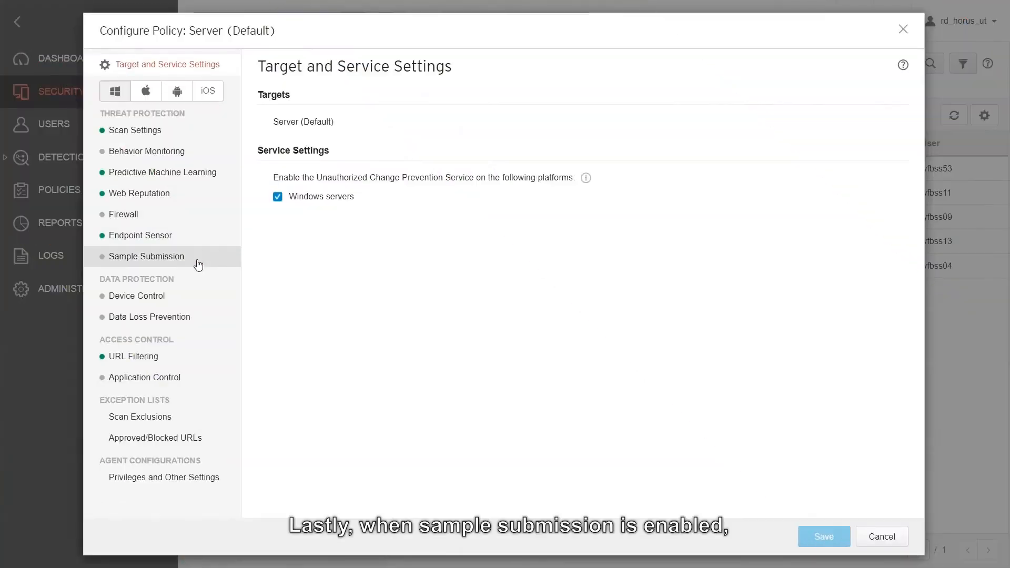
# Step: Show Sample Submission in the Server (Default) policy and switch its toggle ON
pyautogui.click(147, 256)
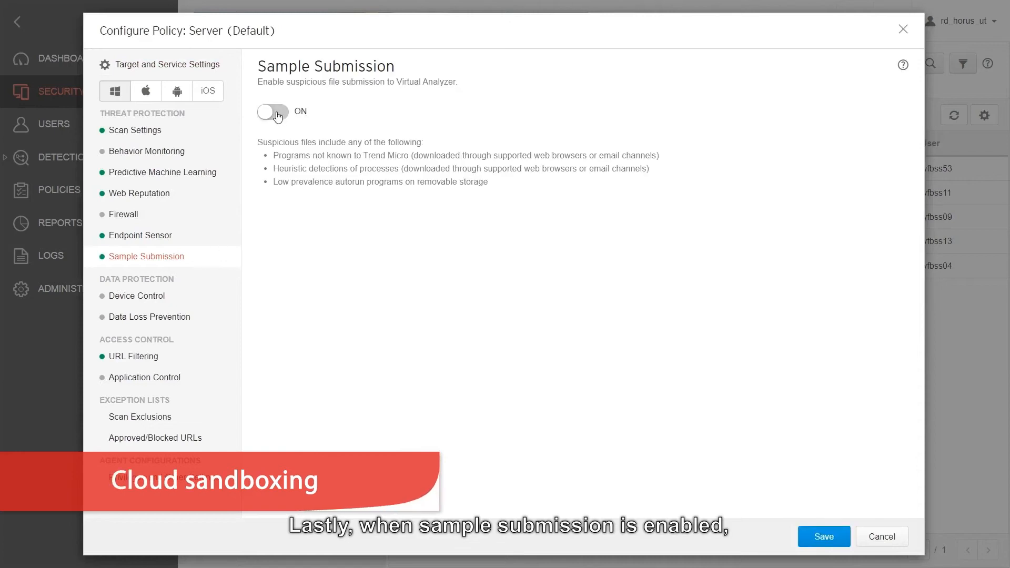
pyautogui.click(272, 111)
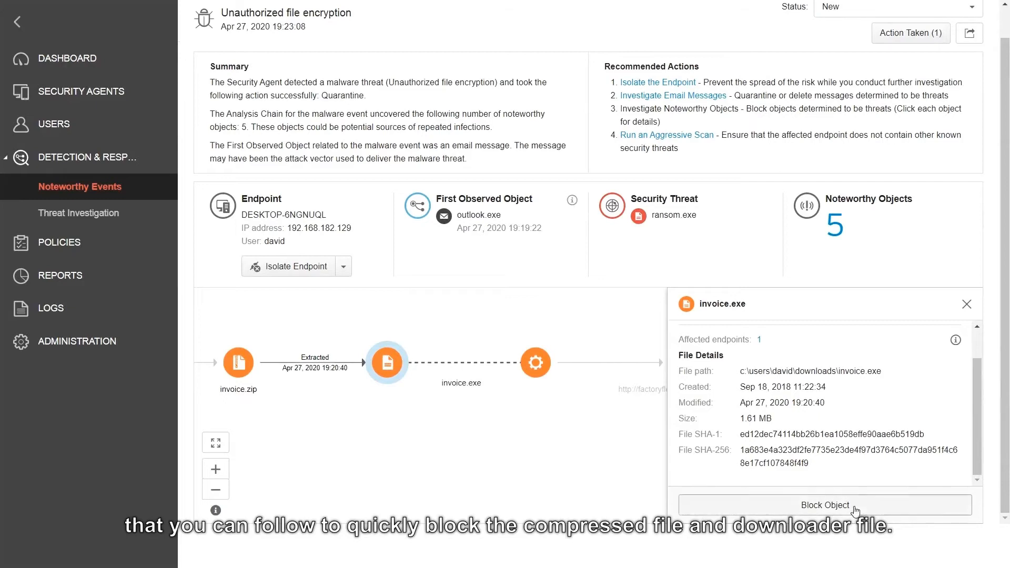
# Step: Block invoice.exe with the note 'block', adding it to the suspicious object list
pyautogui.click(824, 504)
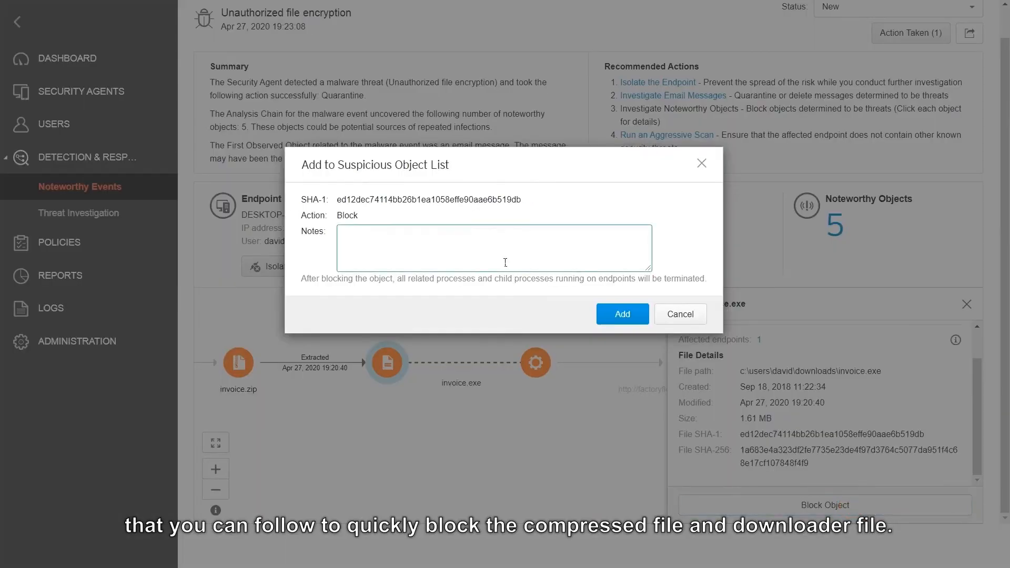
pyautogui.write('block')
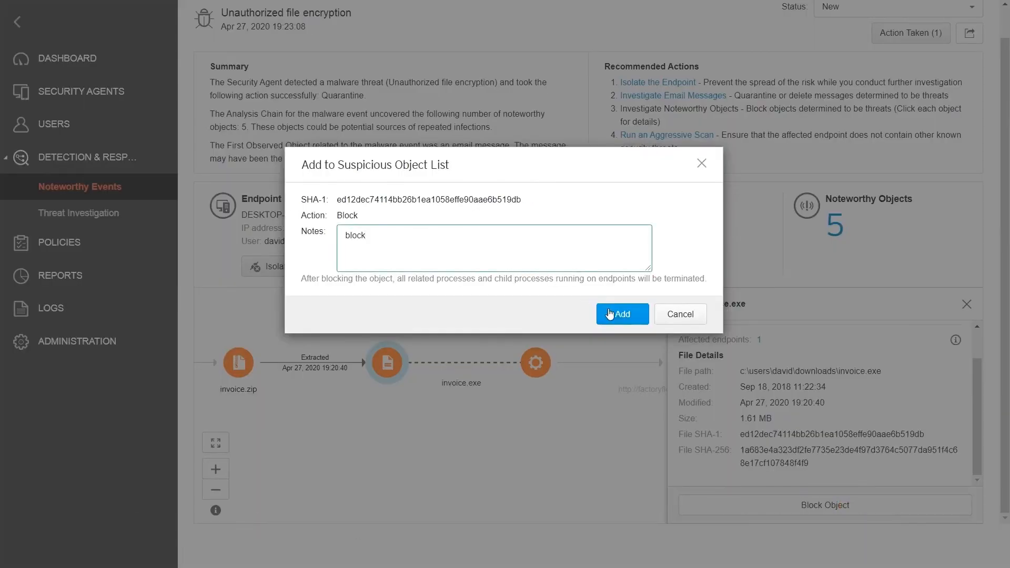
pyautogui.click(620, 314)
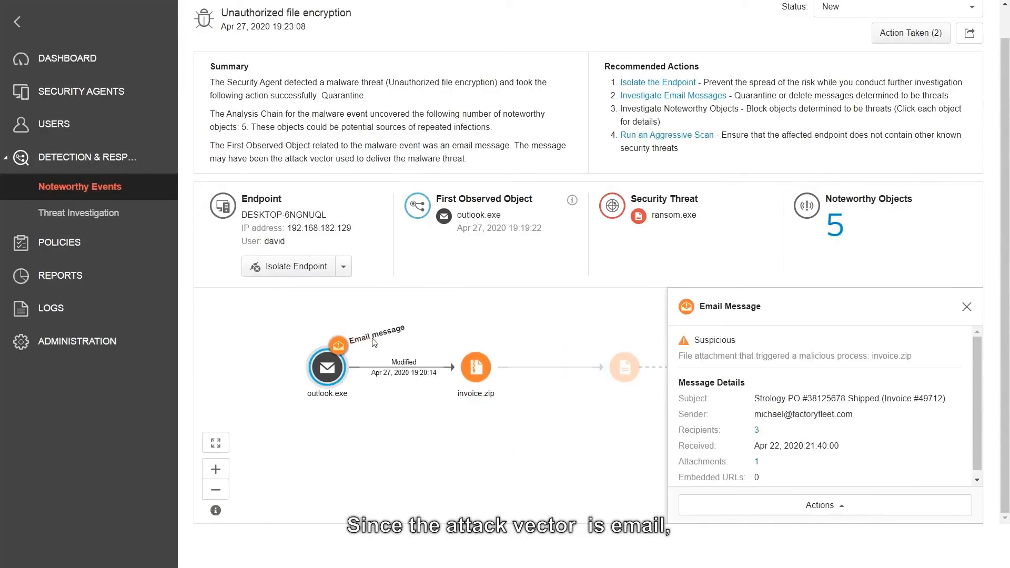
# Step: Quarantine the invoice email for all recipients
pyautogui.click(823, 504)
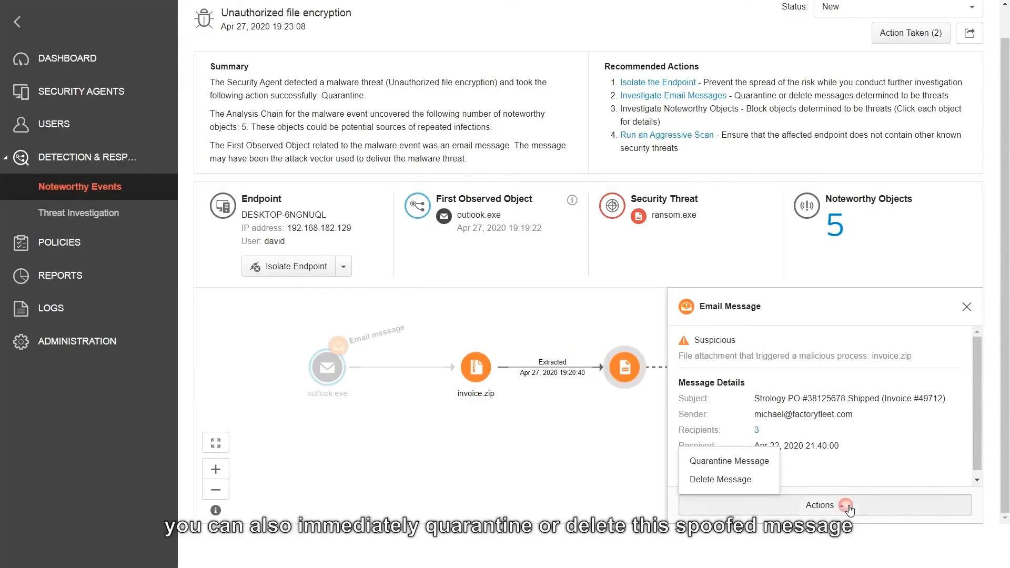
pyautogui.click(728, 461)
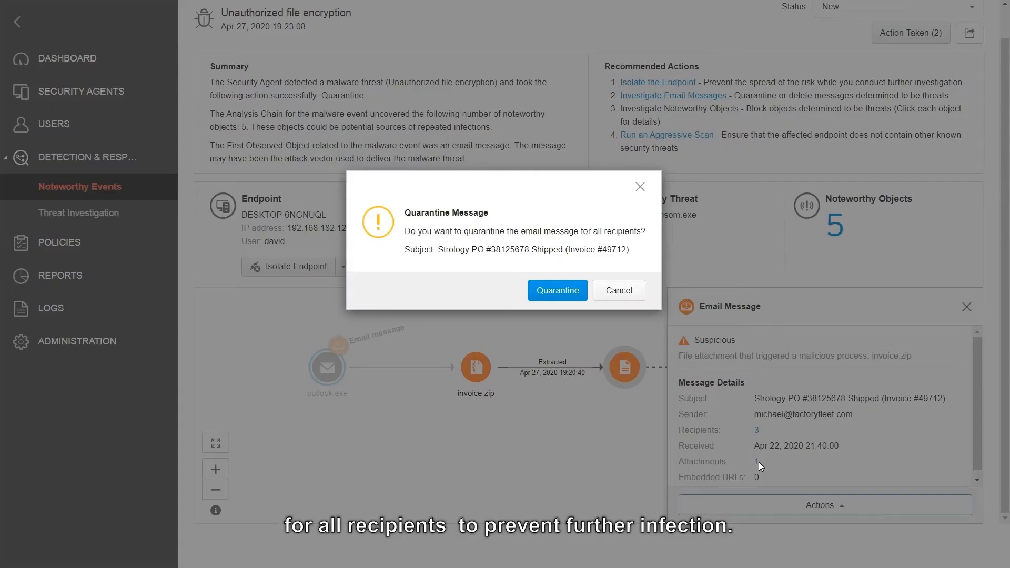
pyautogui.click(557, 289)
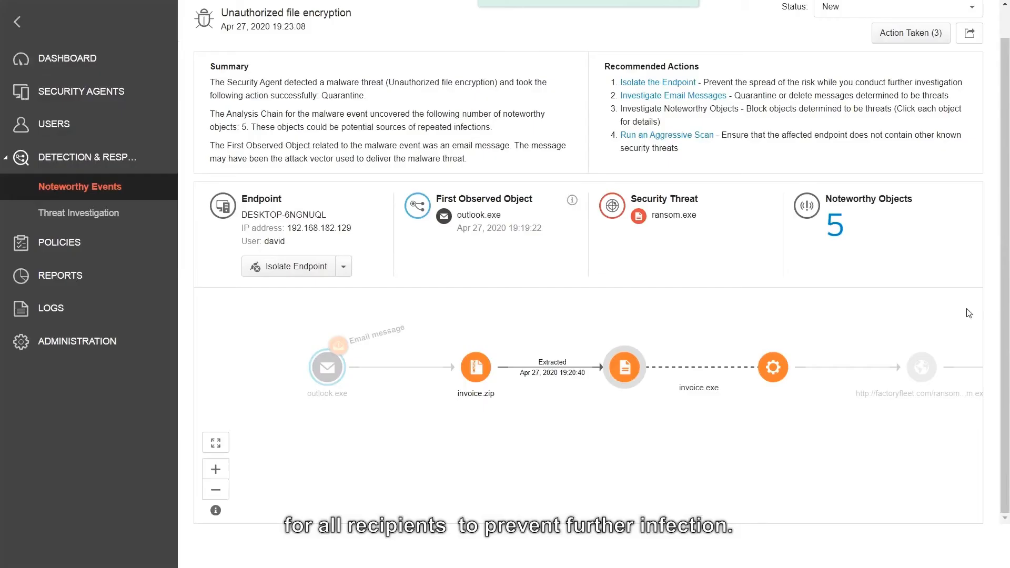
# Step: Open the Virtual Analyzer Suspicious Object List under Policies
pyautogui.click(57, 189)
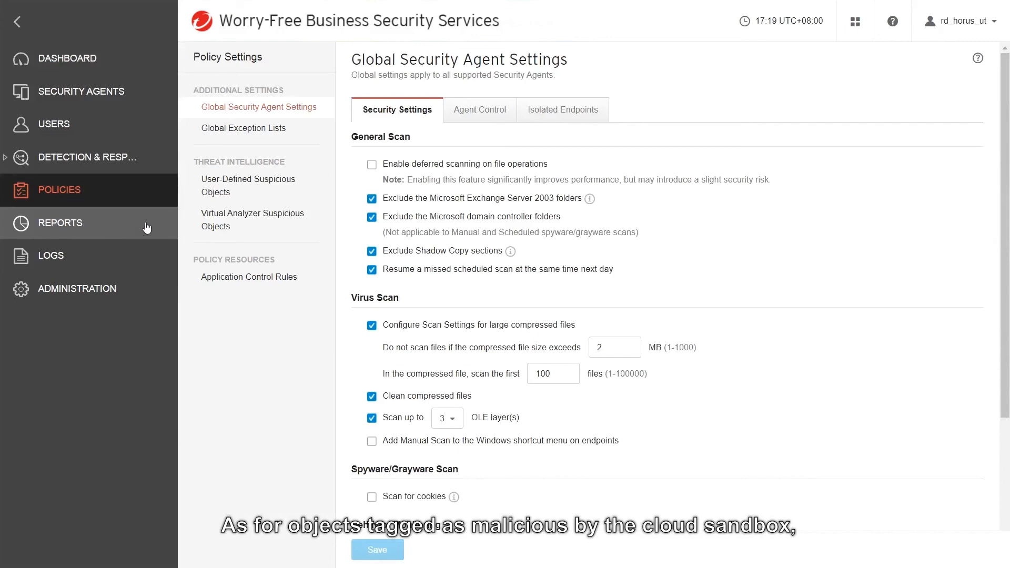
pyautogui.click(252, 218)
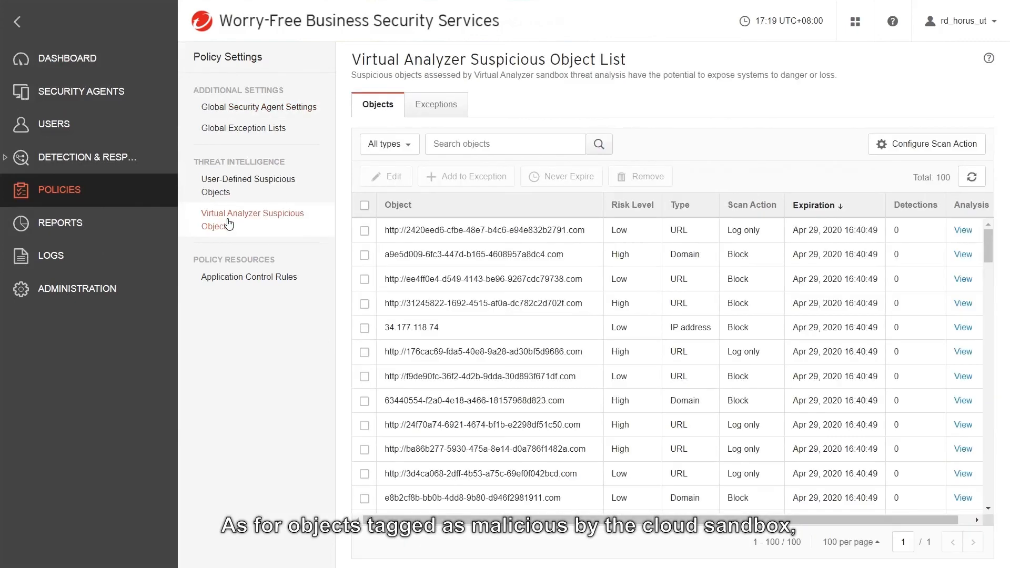